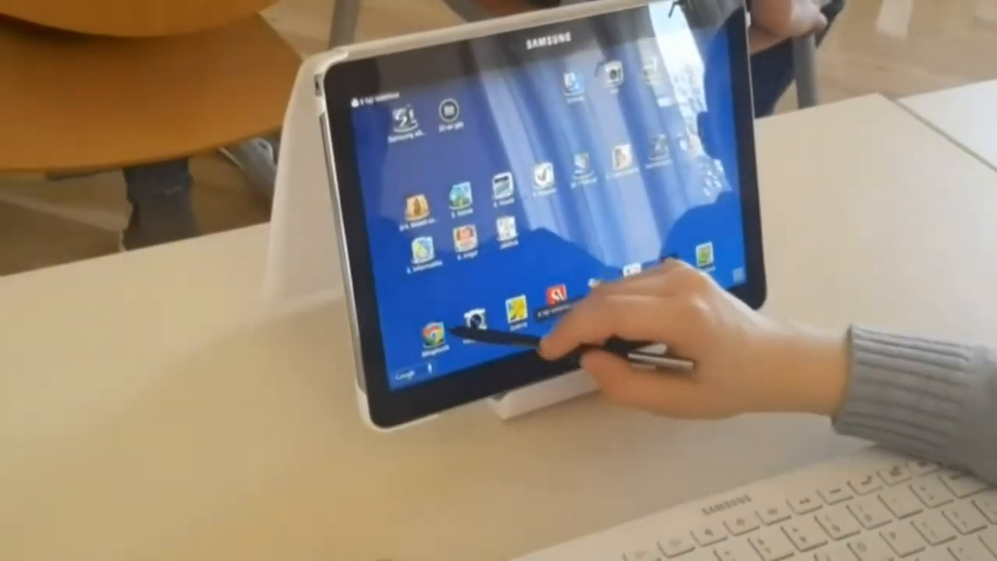
click(430, 339)
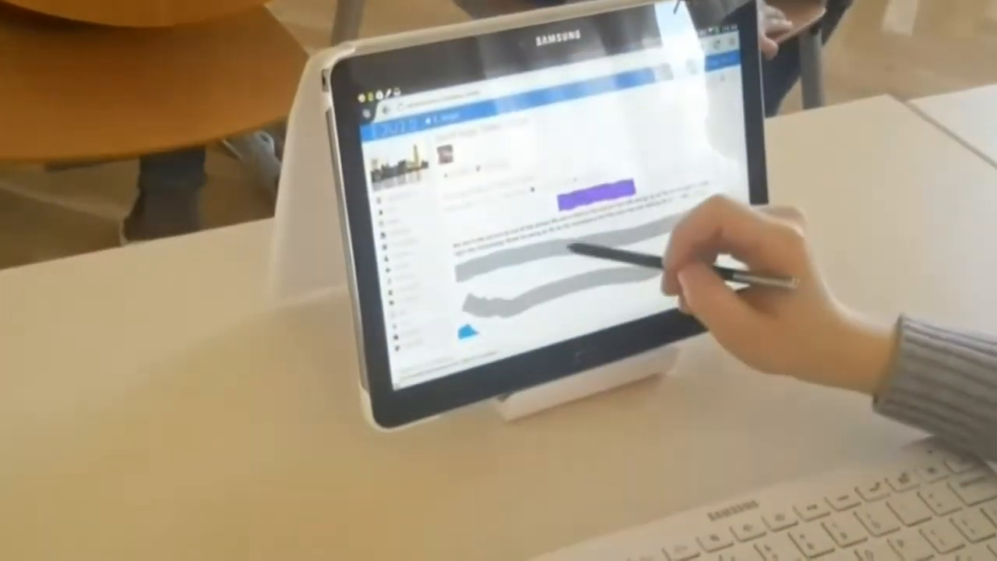